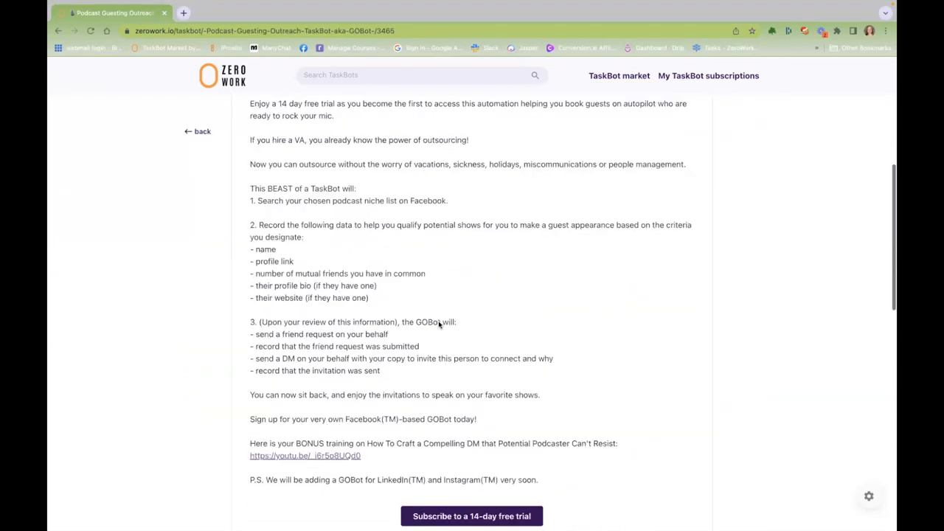
- Scroll through the Niche Podcaster List records, then switch to the TaskBot's Instructions view
{"action": "scroll", "scroll_direction": "down", "scroll_amount": 3}
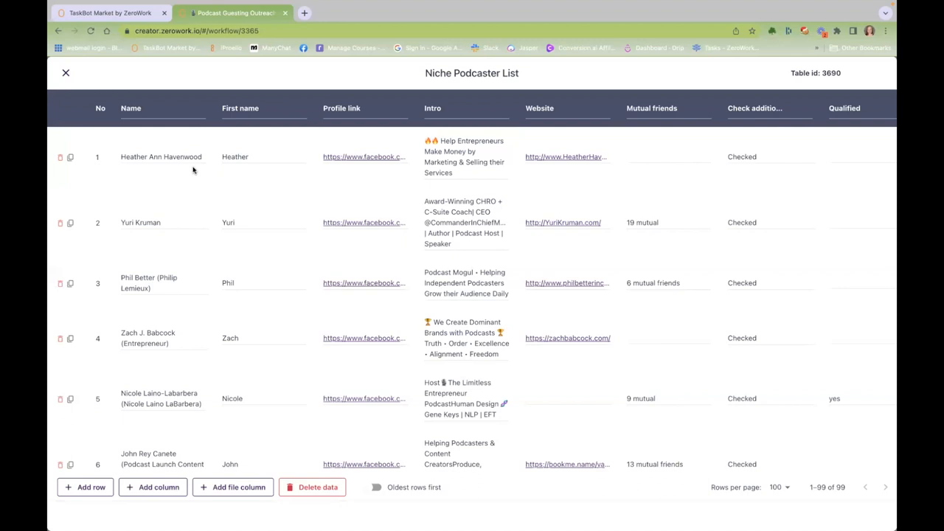
{"action": "scroll", "scroll_direction": "down", "scroll_amount": 3}
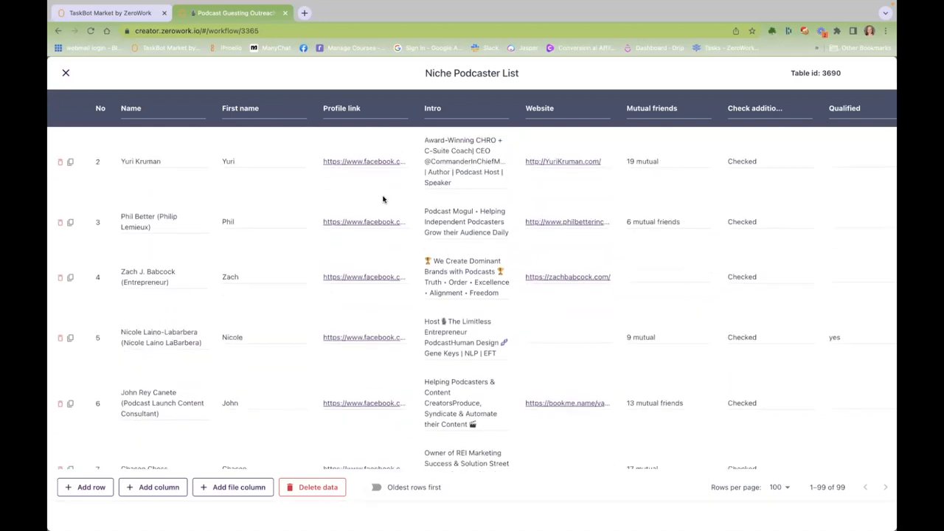
{"action": "scroll", "scroll_direction": "down", "scroll_amount": 3}
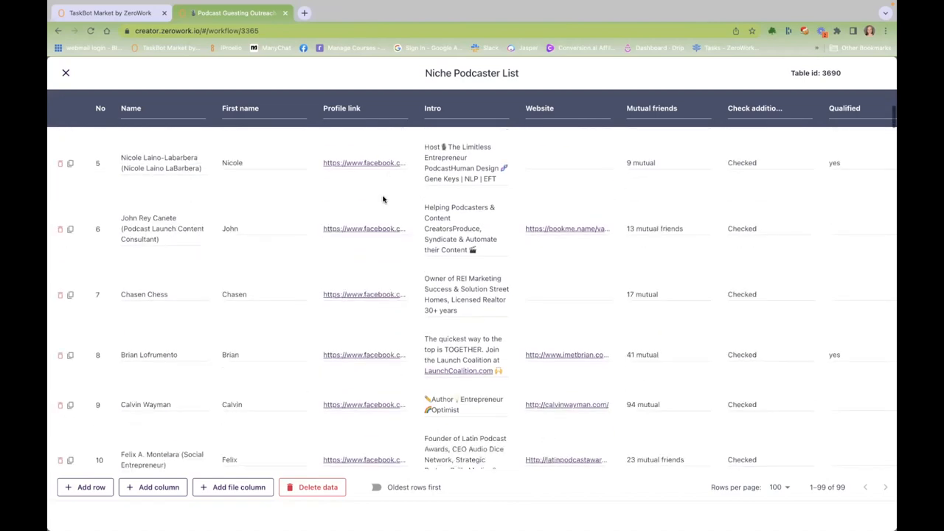
{"action": "scroll", "scroll_direction": "down", "scroll_amount": 3}
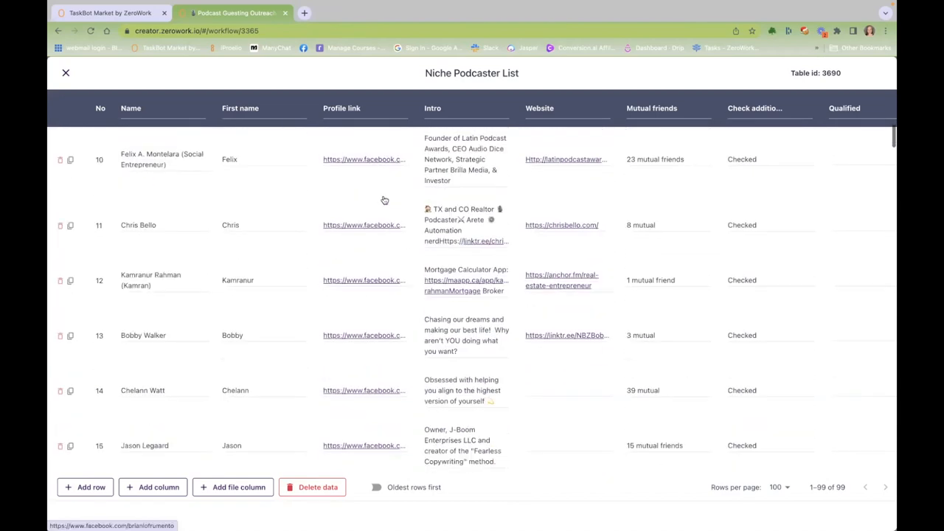
{"action": "scroll", "scroll_direction": "down", "scroll_amount": 3}
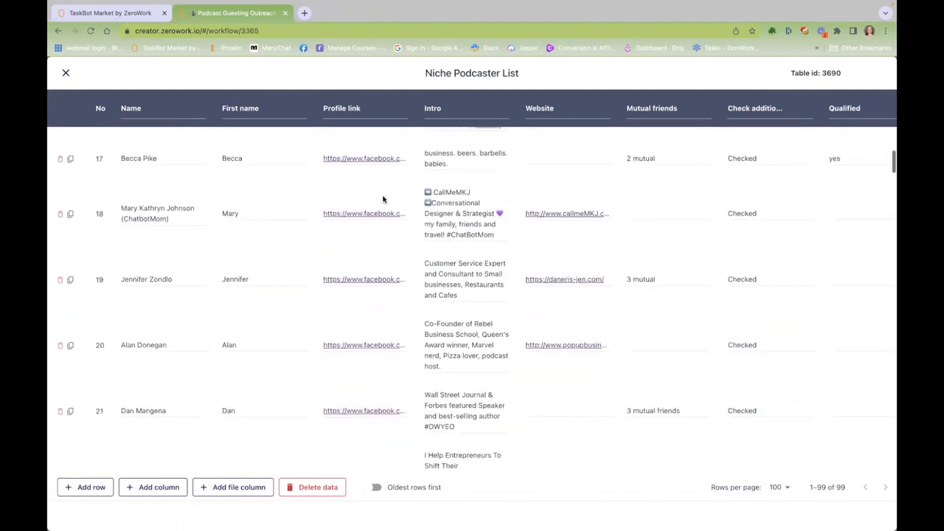
{"action": "scroll", "scroll_direction": "down", "scroll_amount": 3}
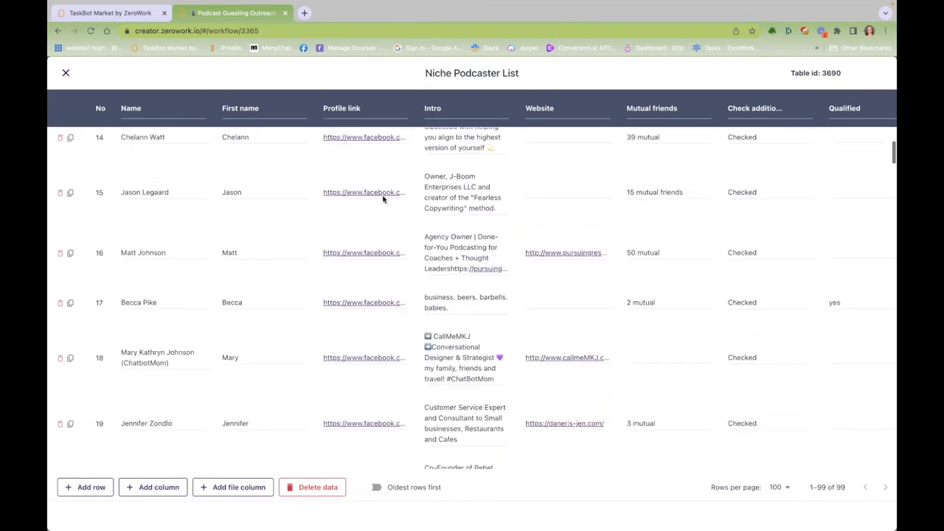
{"action": "scroll", "scroll_direction": "down", "scroll_amount": 3}
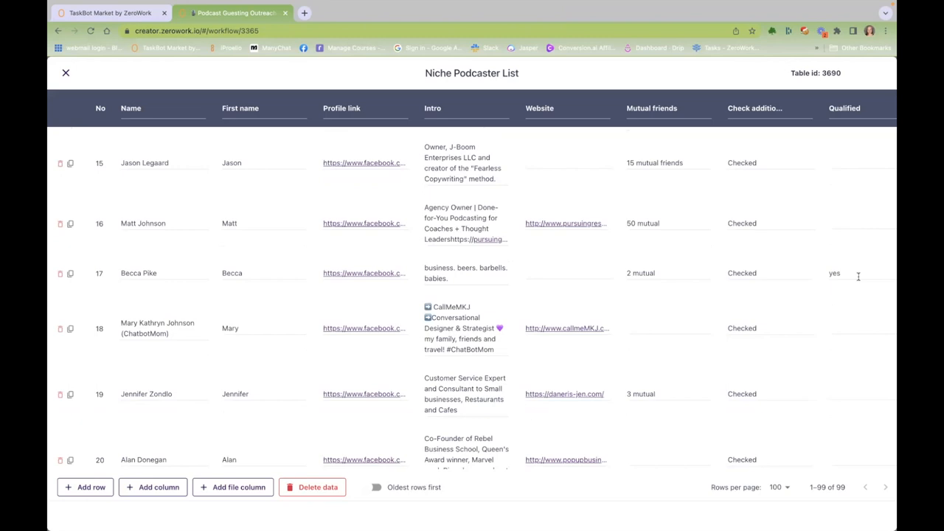
{"action": "left_click", "coordinate": [848, 272]}
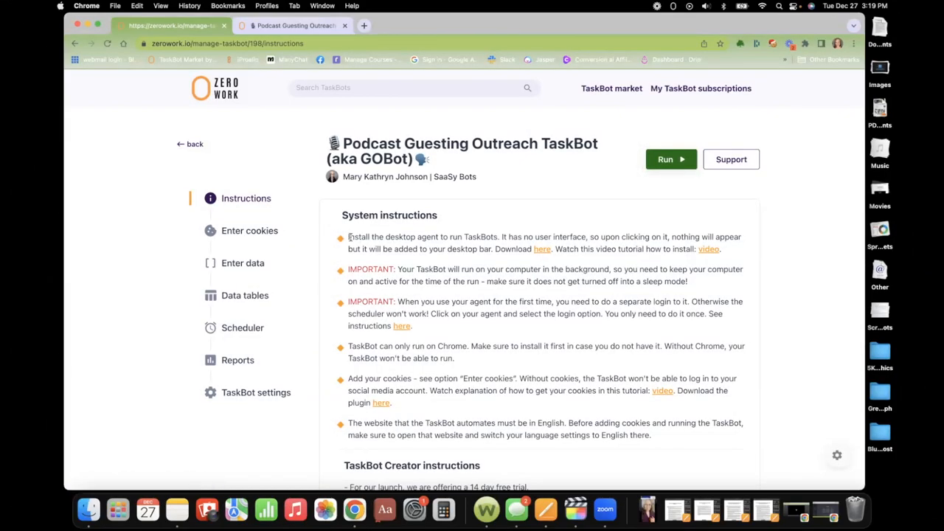
{"action": "left_click_drag", "start_coordinate": [348, 236], "coordinate": [543, 247]}
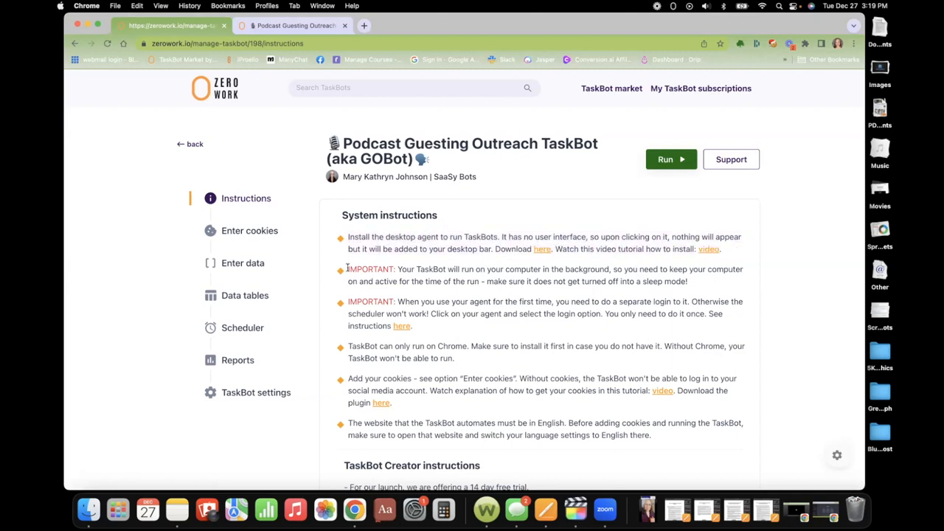
{"action": "left_click_drag", "start_coordinate": [347, 268], "coordinate": [691, 280]}
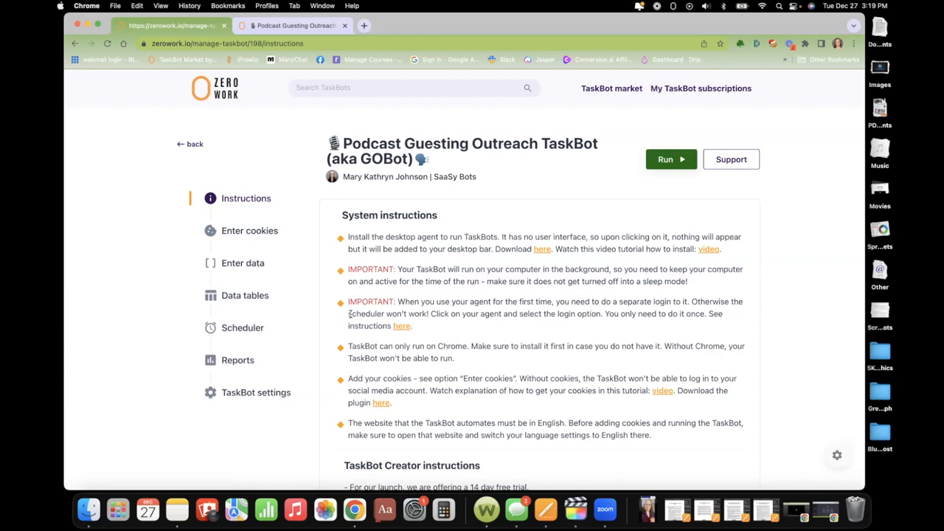
{"action": "left_click_drag", "start_coordinate": [348, 346], "coordinate": [454, 359]}
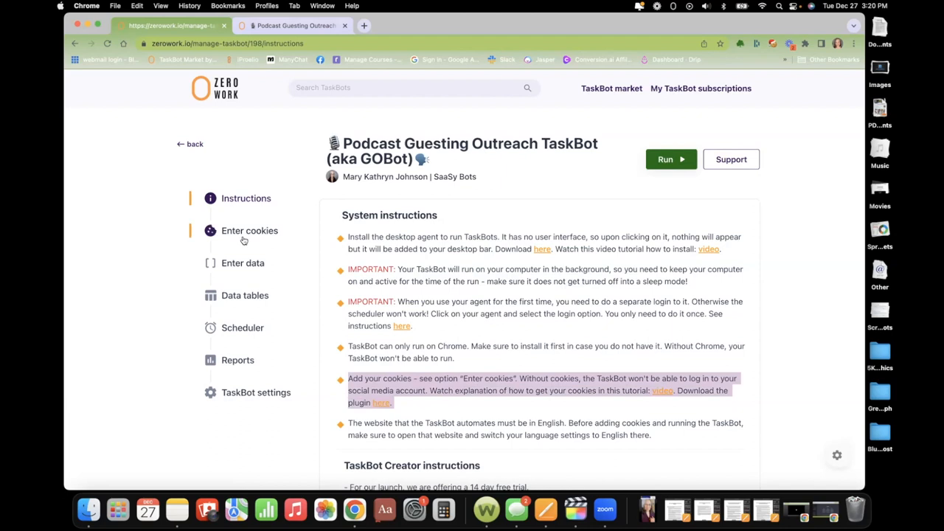
{"action": "mouse_move", "coordinate": [229, 233]}
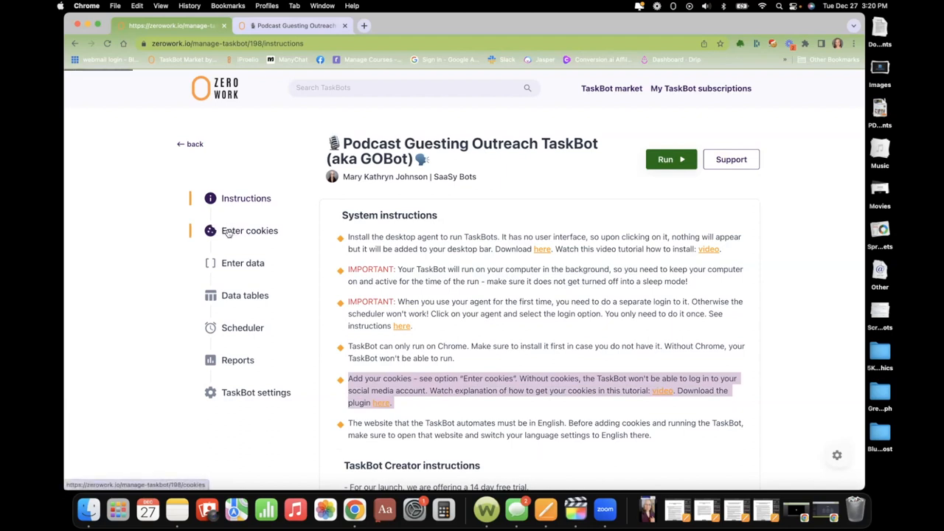
- Check the empty Enter cookies section, then bring up the GOBot's Enter data form
{"action": "left_click", "coordinate": [249, 230]}
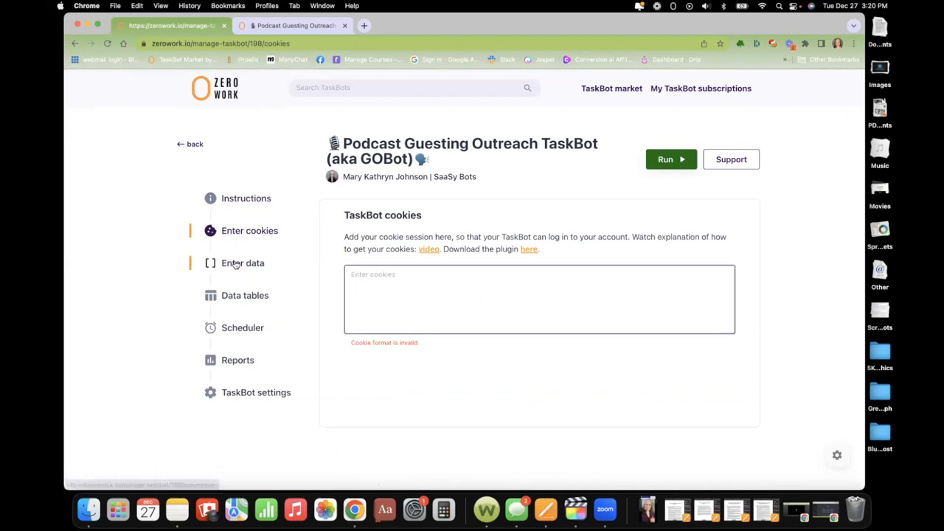
{"action": "left_click", "coordinate": [242, 262]}
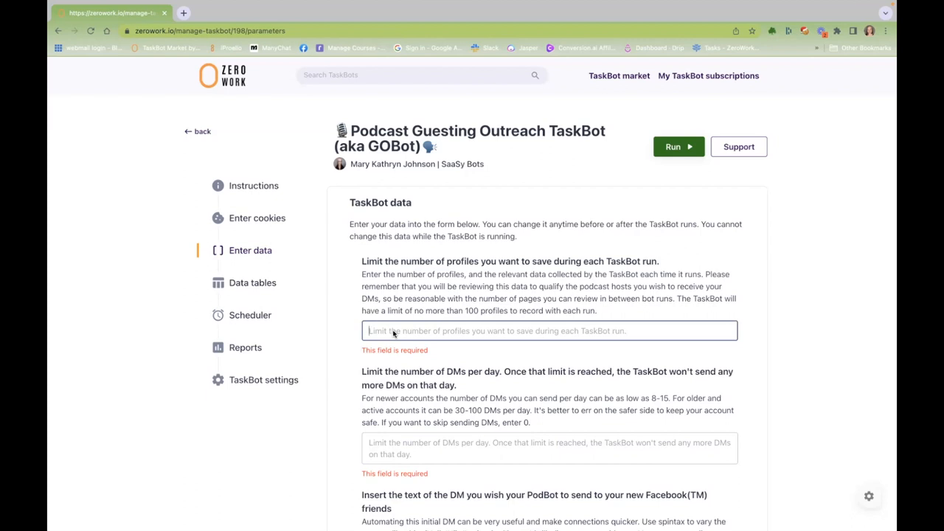
- Set profiles saved per run to 100 and review the DM text, email and Facebook search link fields
{"action": "type", "text": "100"}
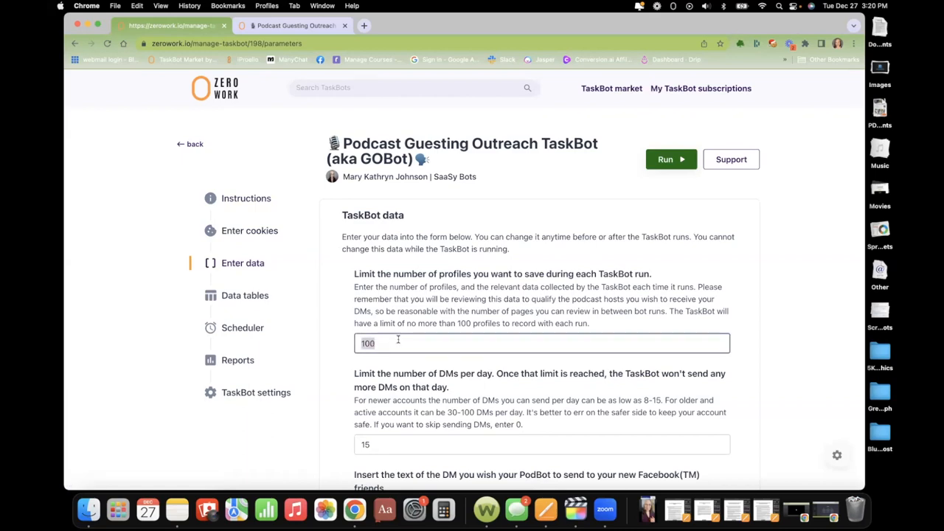
{"action": "scroll", "scroll_direction": "down", "scroll_amount": 3}
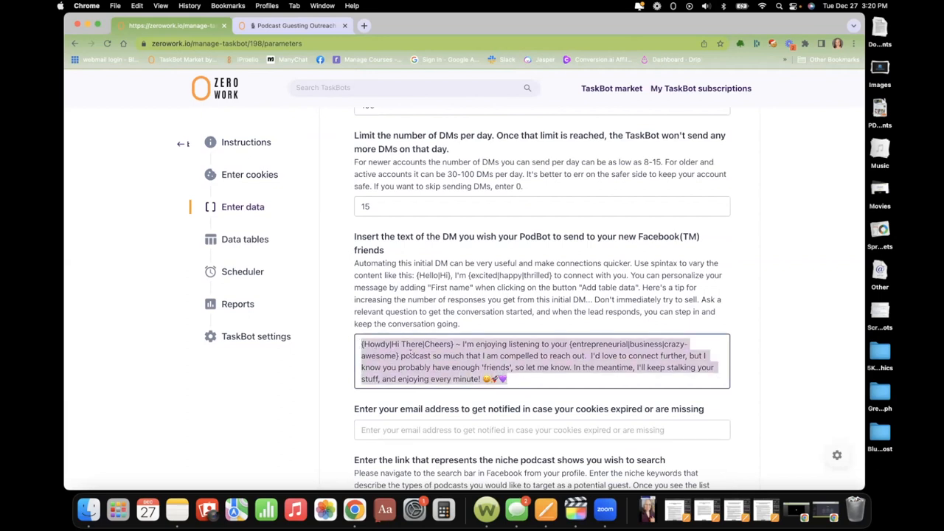
{"action": "scroll", "scroll_direction": "down", "scroll_amount": 3}
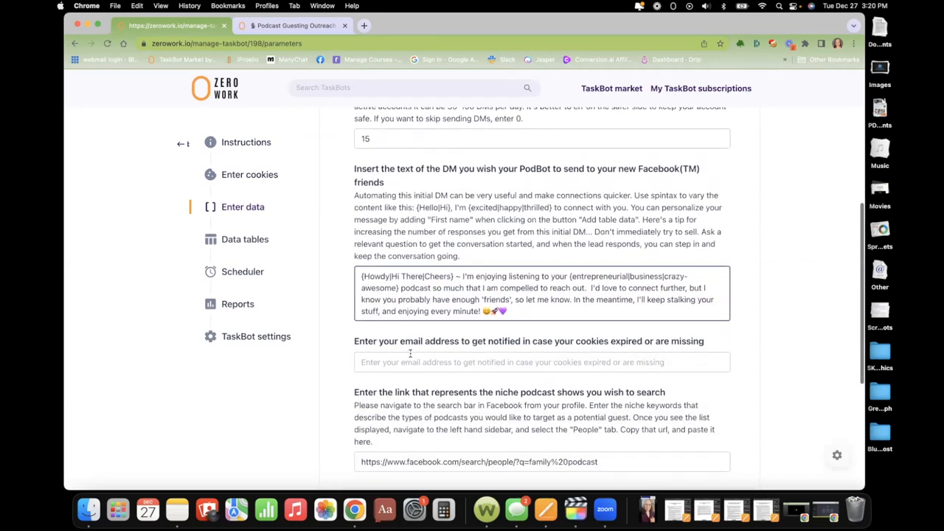
{"action": "scroll", "scroll_direction": "down", "scroll_amount": 3}
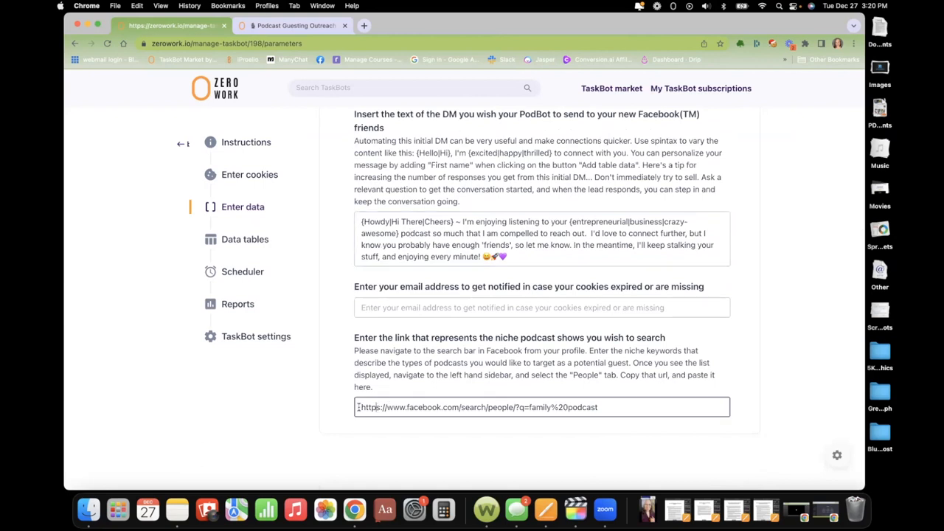